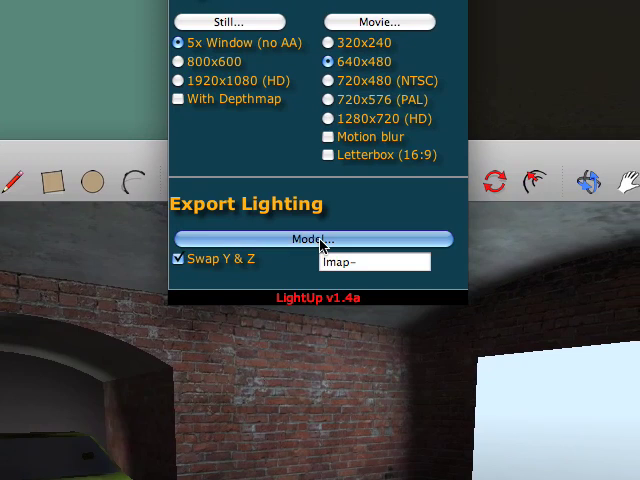
Export the lit barn model and its lightmaps from LightUp and save the file.
click(314, 239)
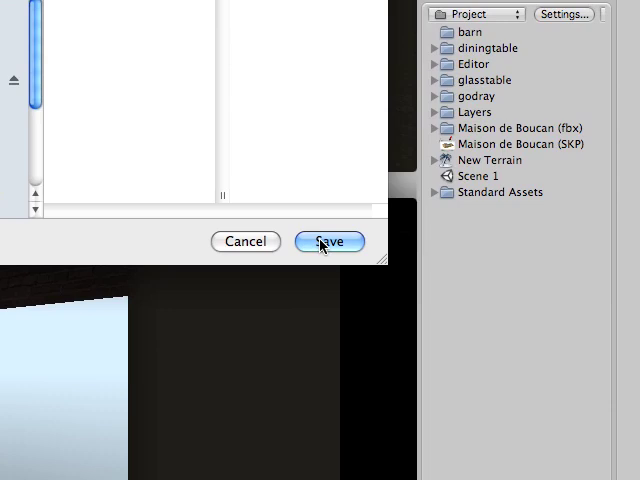
click(331, 241)
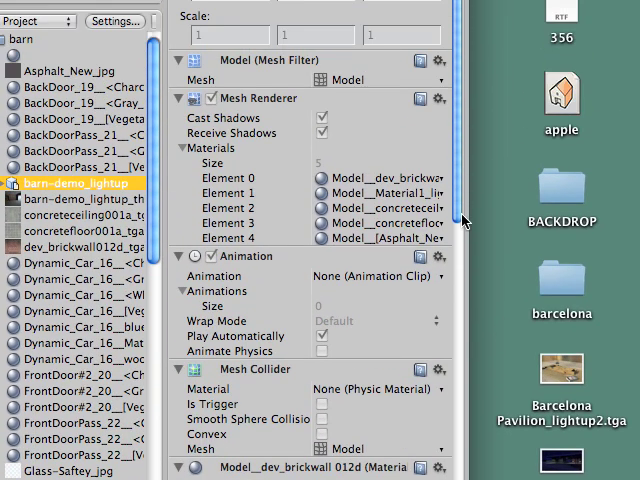
Scroll the Inspector to verify barn-demo_lightup materials use Lightmapped/Diffuse with lightmaps.
scroll(down, 3)
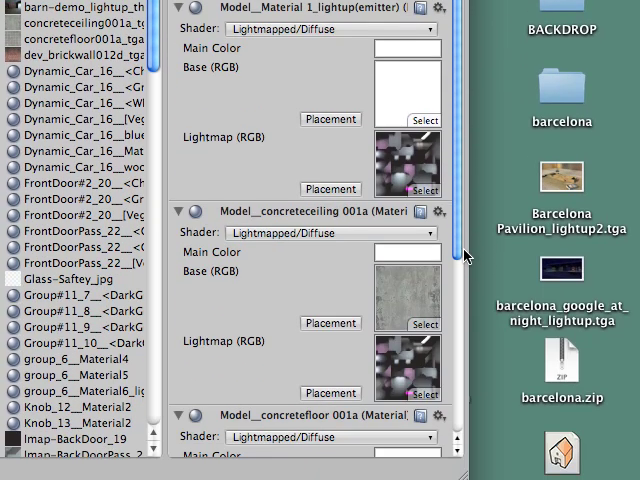
scroll(down, 3)
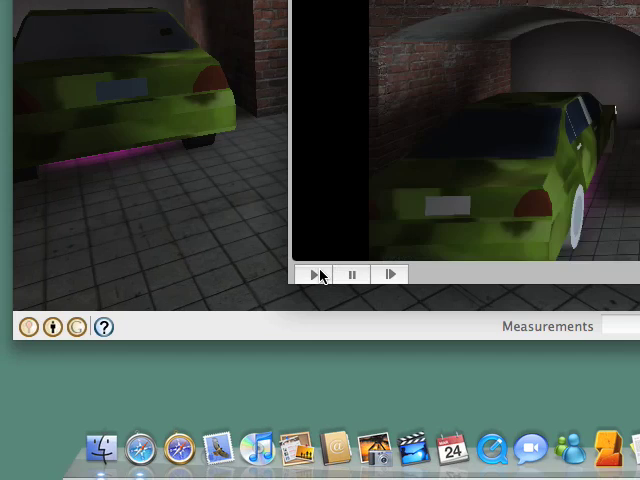
Run the scene to view the lightmapped barn interior and green car in Game view.
click(319, 274)
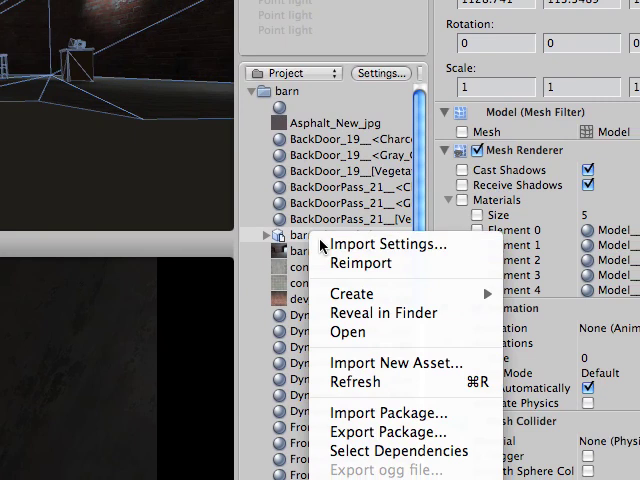
click(387, 244)
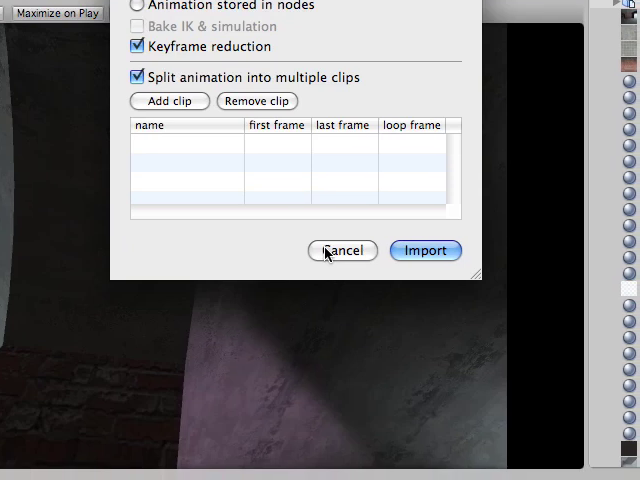
click(343, 250)
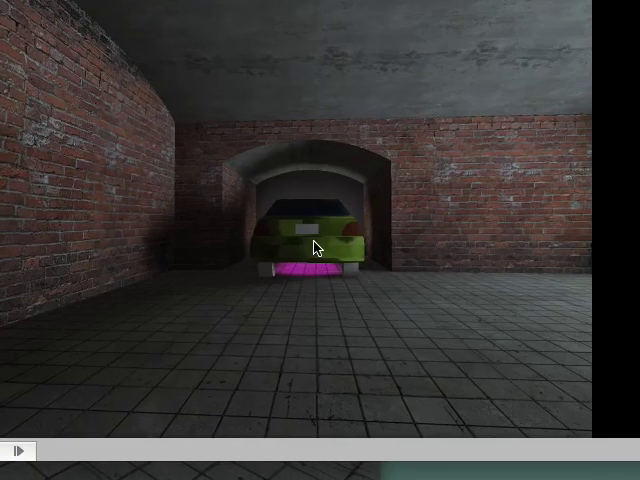